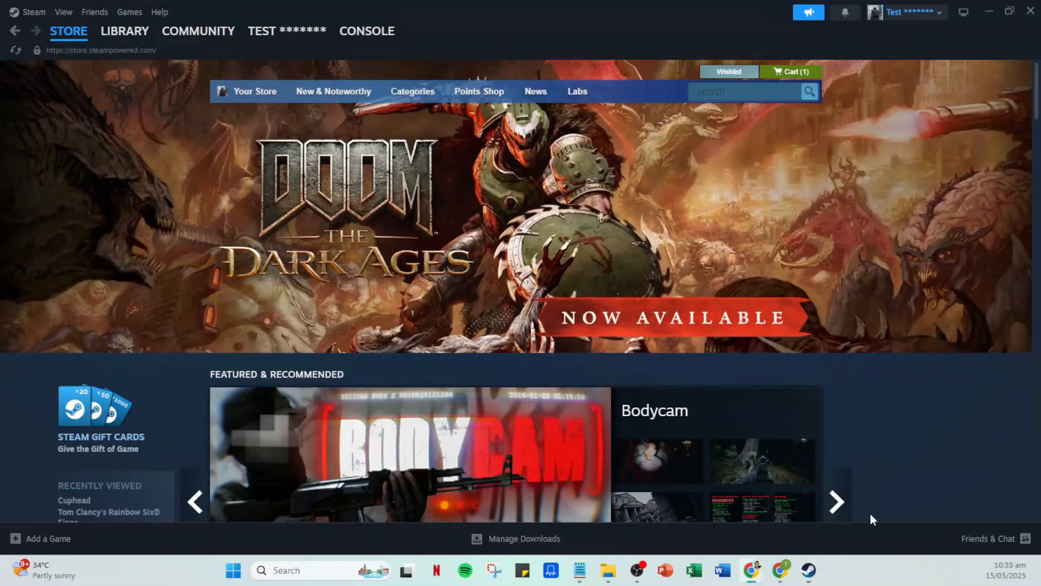
pyautogui.moveTo(898, 460)
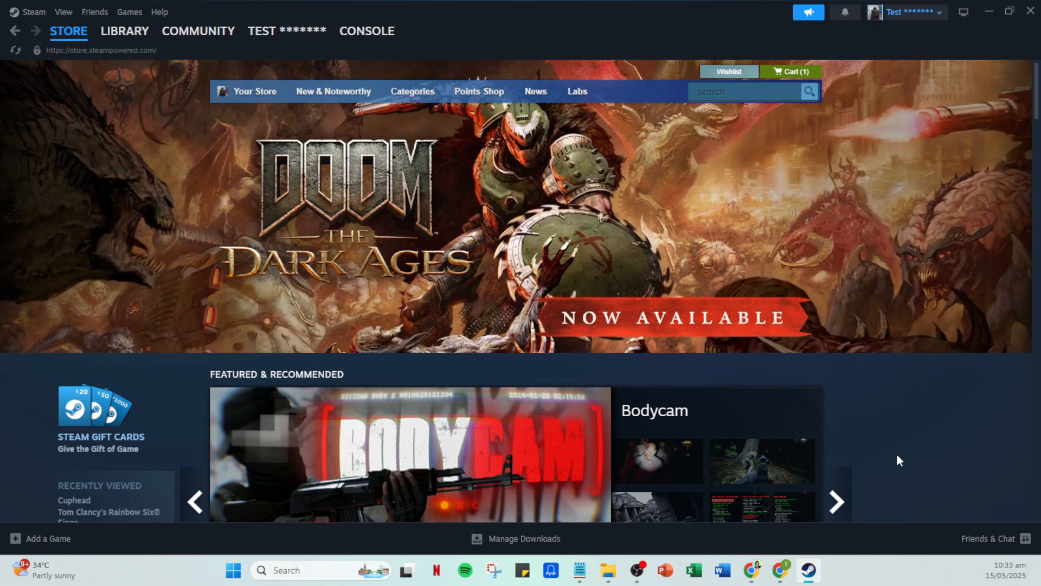
pyautogui.moveTo(901, 470)
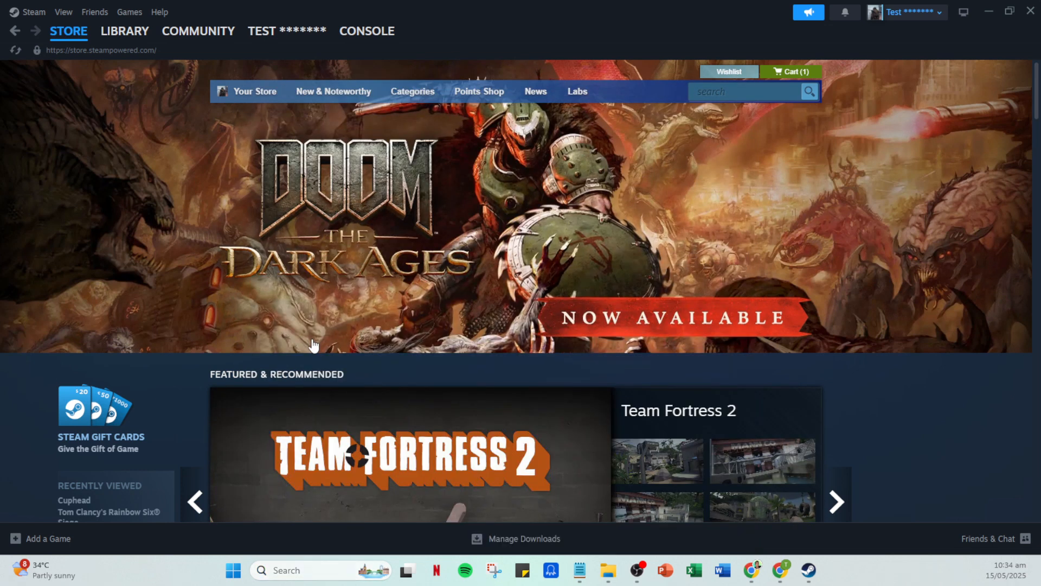
pyautogui.moveTo(461, 244)
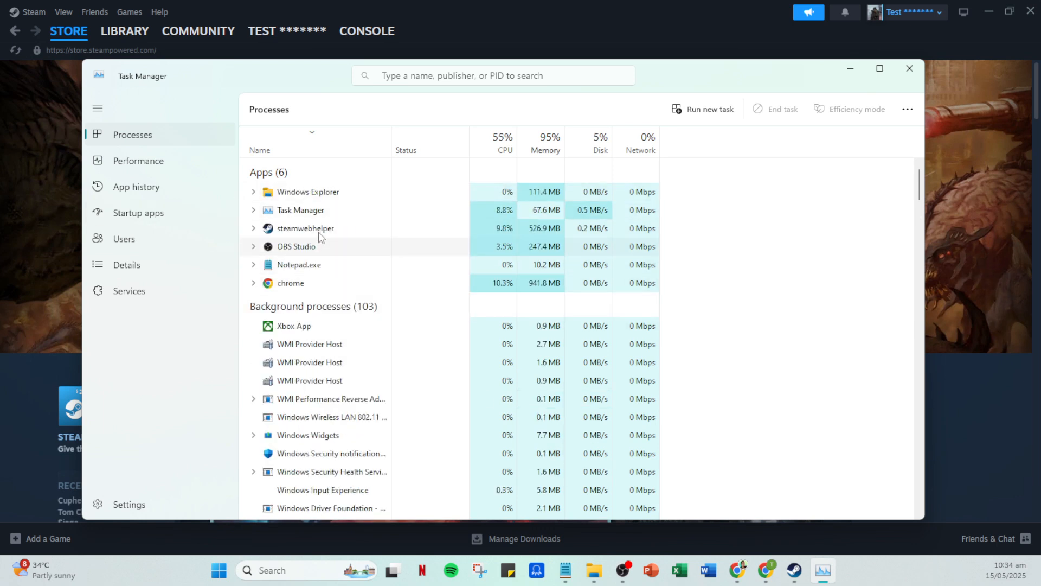
pyautogui.moveTo(304, 292)
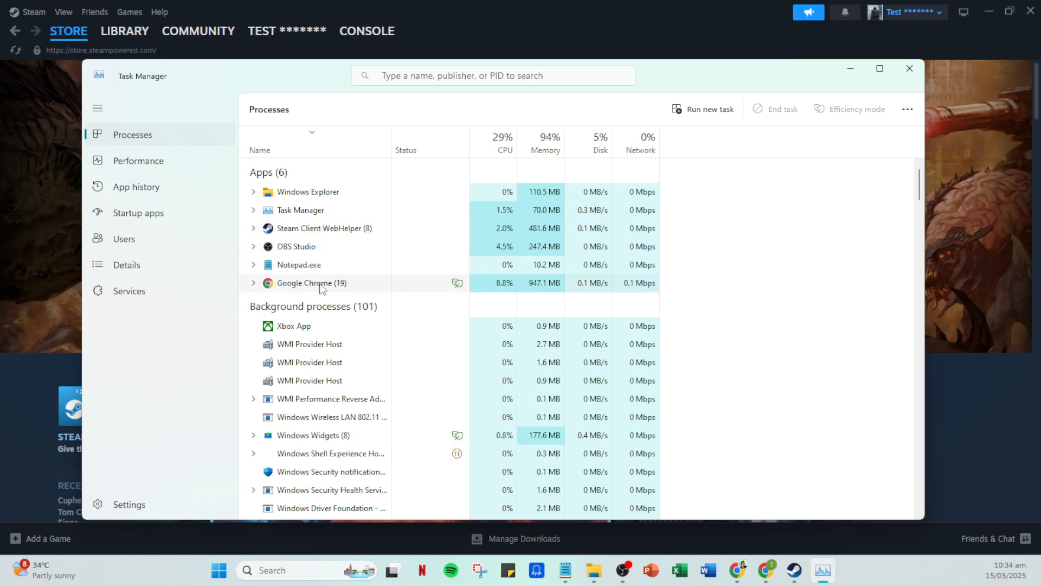
# - Bring up process actions for Google Chrome and then Notepad.exe in the Processes list
pyautogui.rightClick(309, 283)
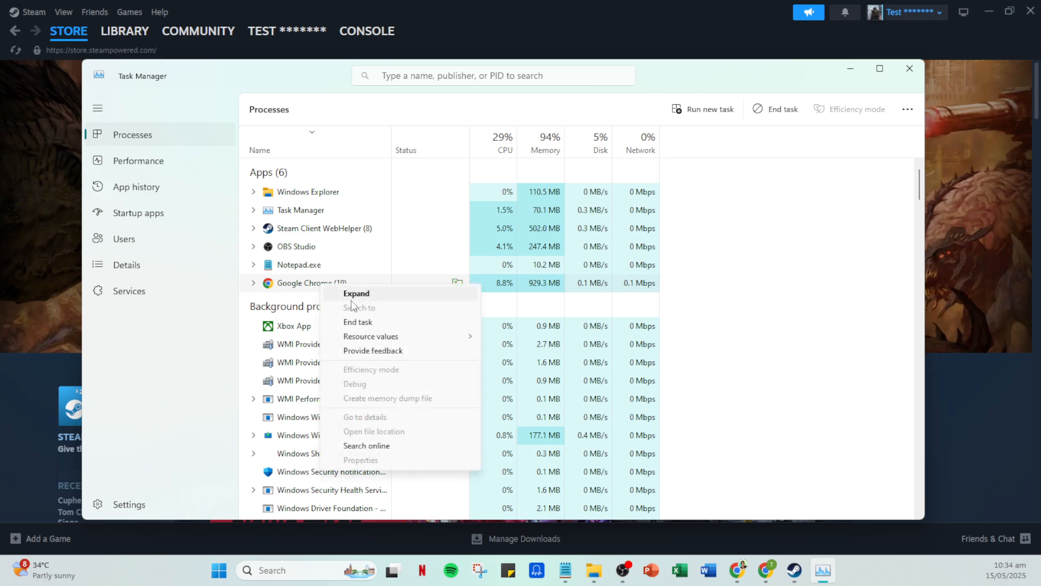
pyautogui.moveTo(361, 326)
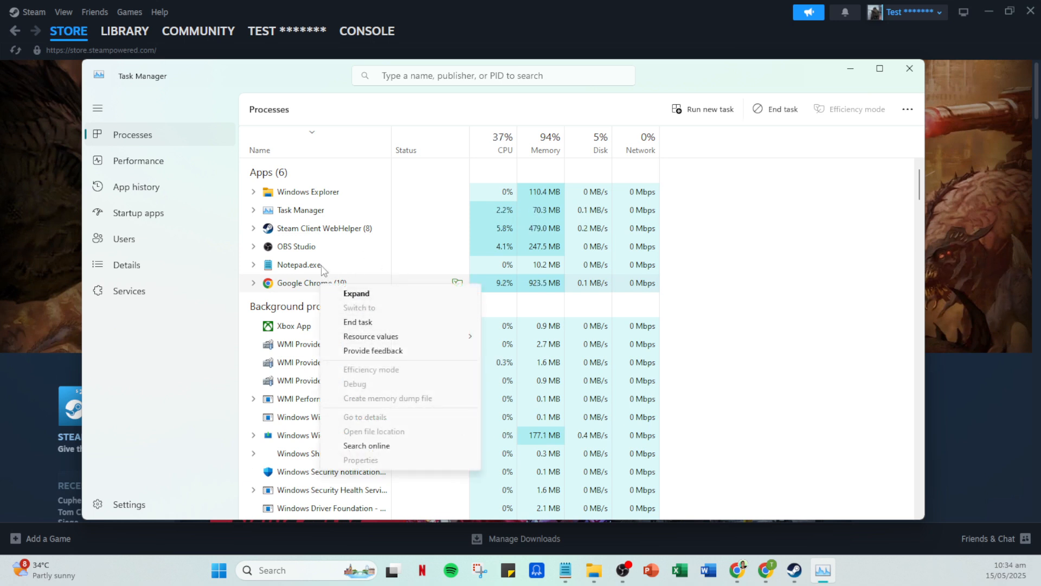
pyautogui.rightClick(299, 265)
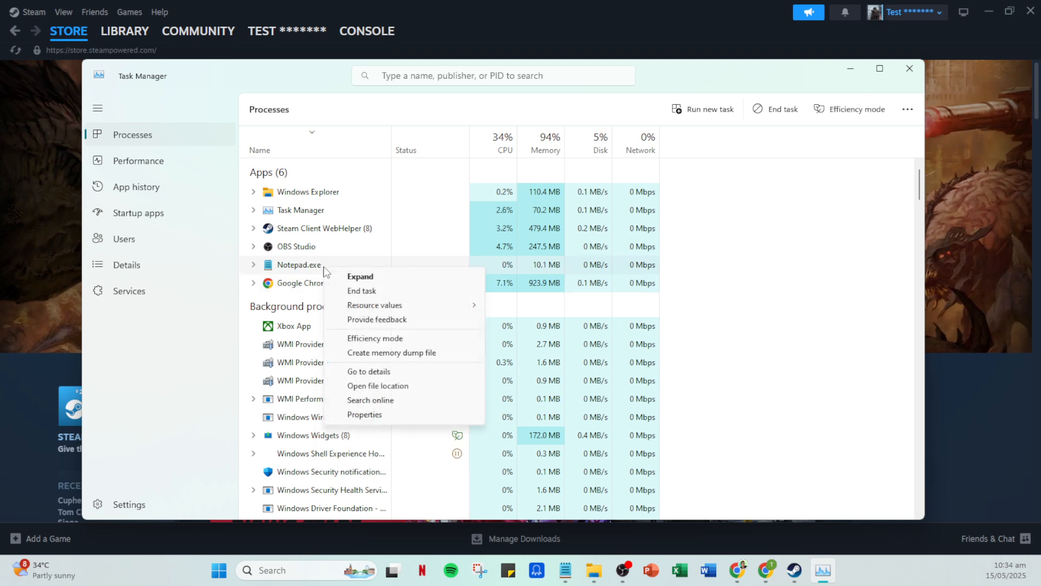
pyautogui.moveTo(804, 230)
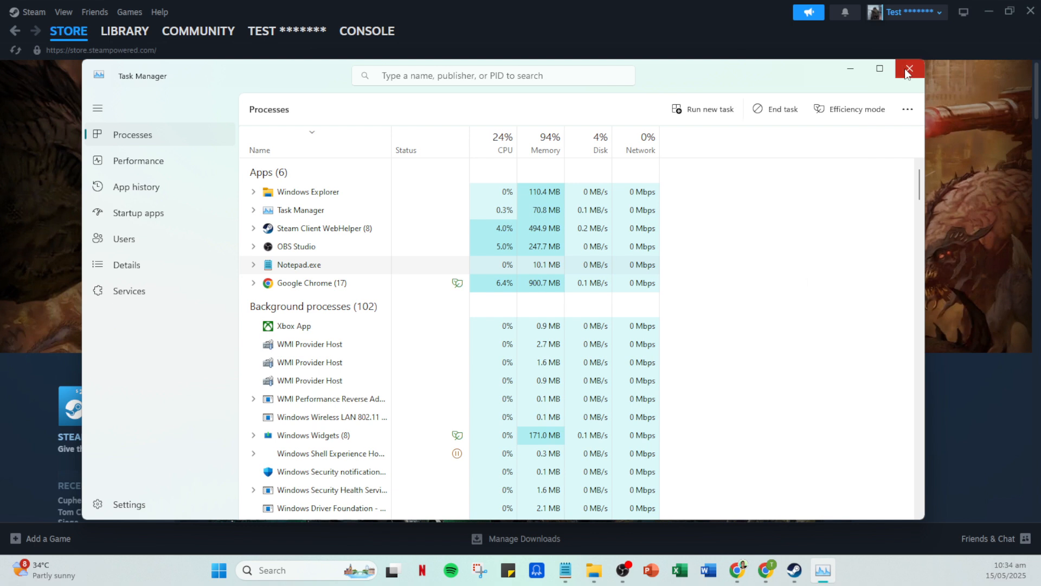
# - Close Task Manager and go to the Steam library home listing all games
pyautogui.click(910, 68)
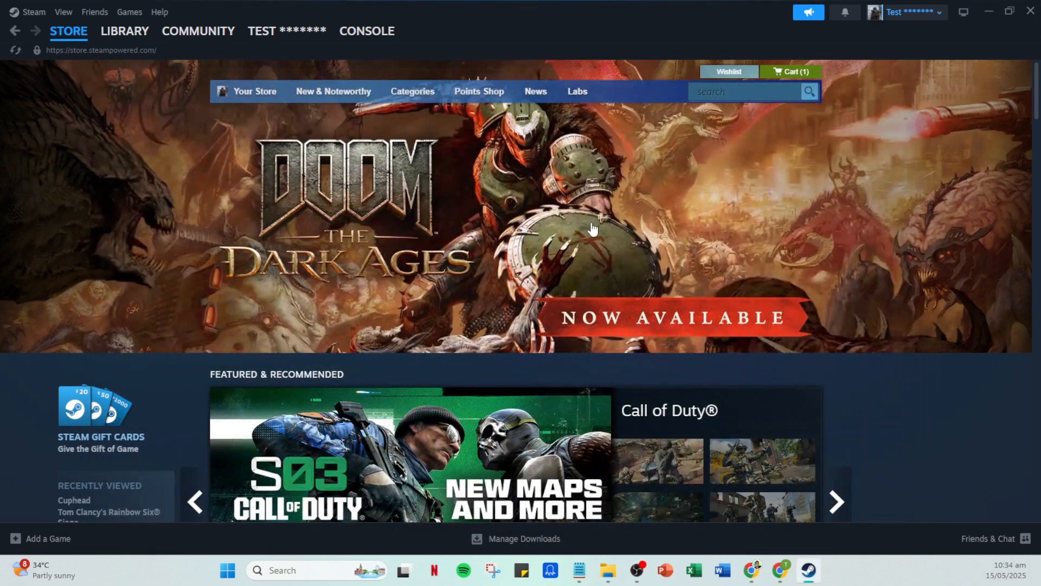
pyautogui.moveTo(309, 319)
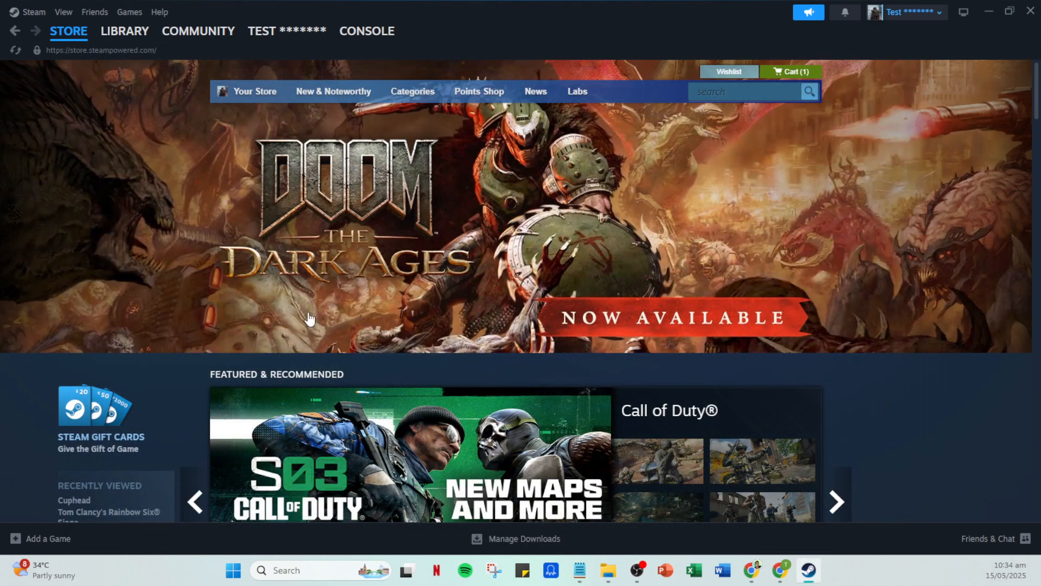
pyautogui.click(125, 30)
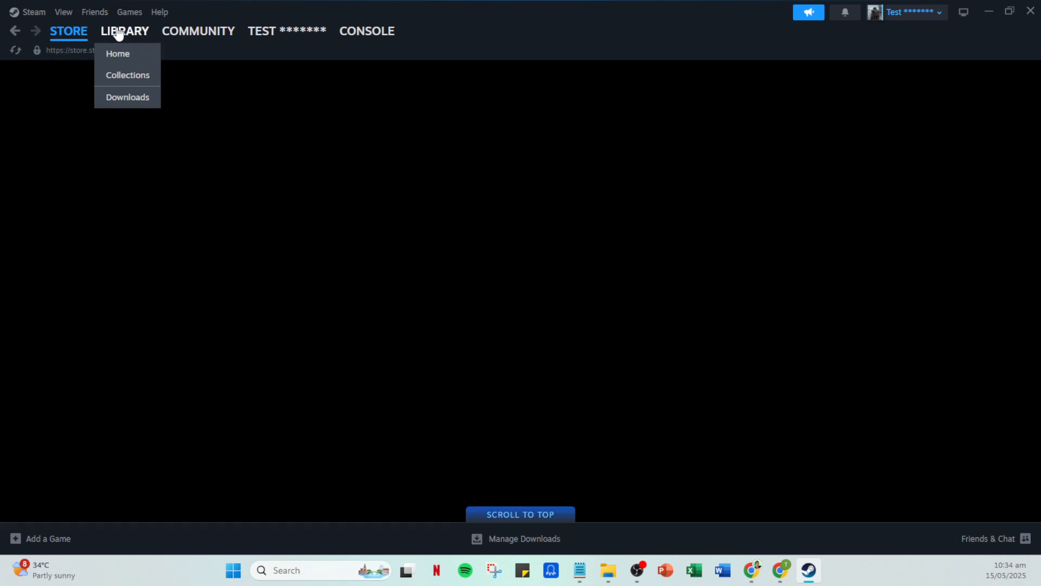
pyautogui.click(117, 54)
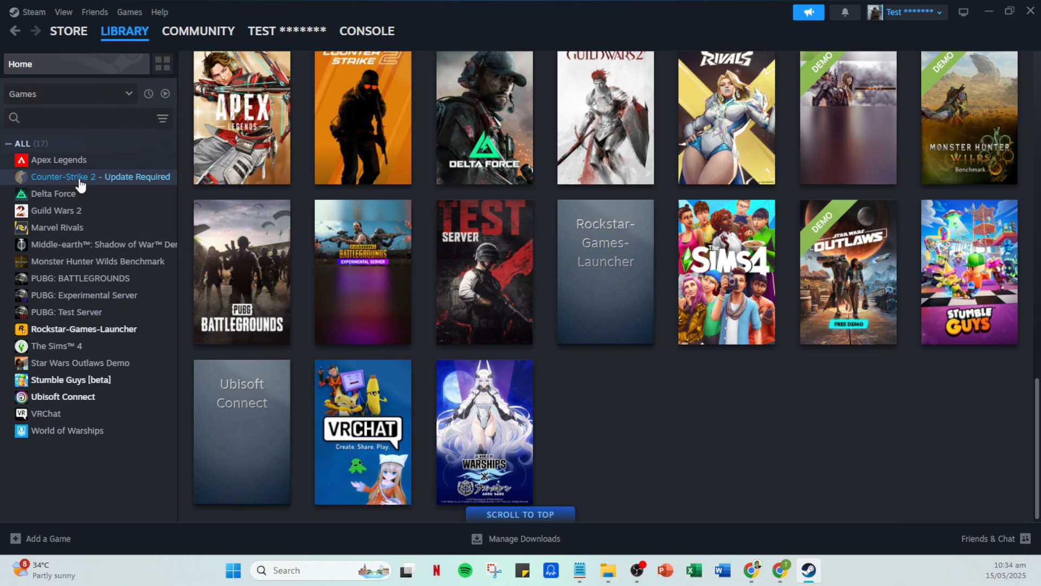
# - Bring up Counter-Strike 2's Properties from its library entry
pyautogui.rightClick(80, 177)
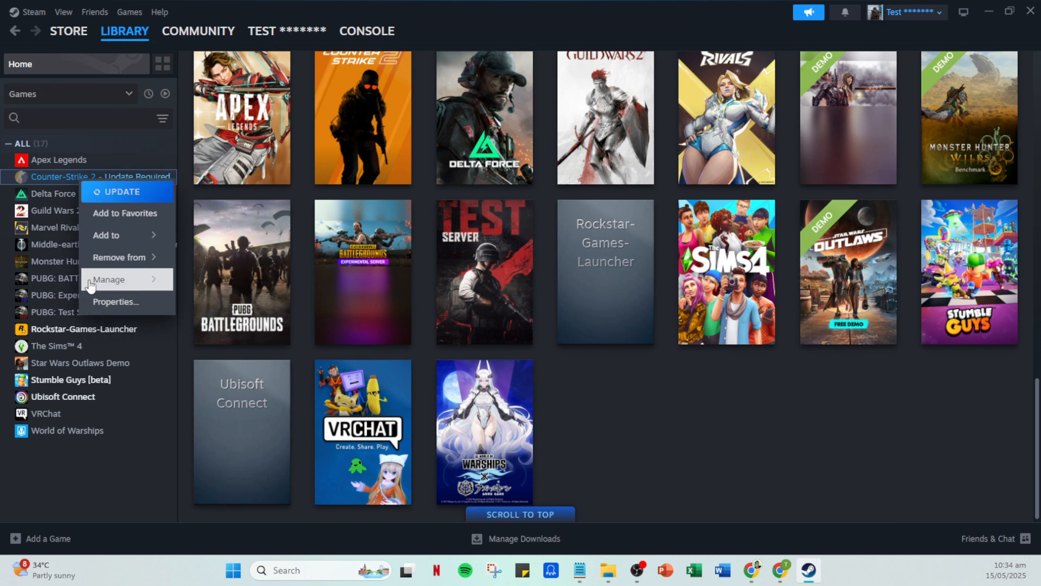
pyautogui.click(116, 302)
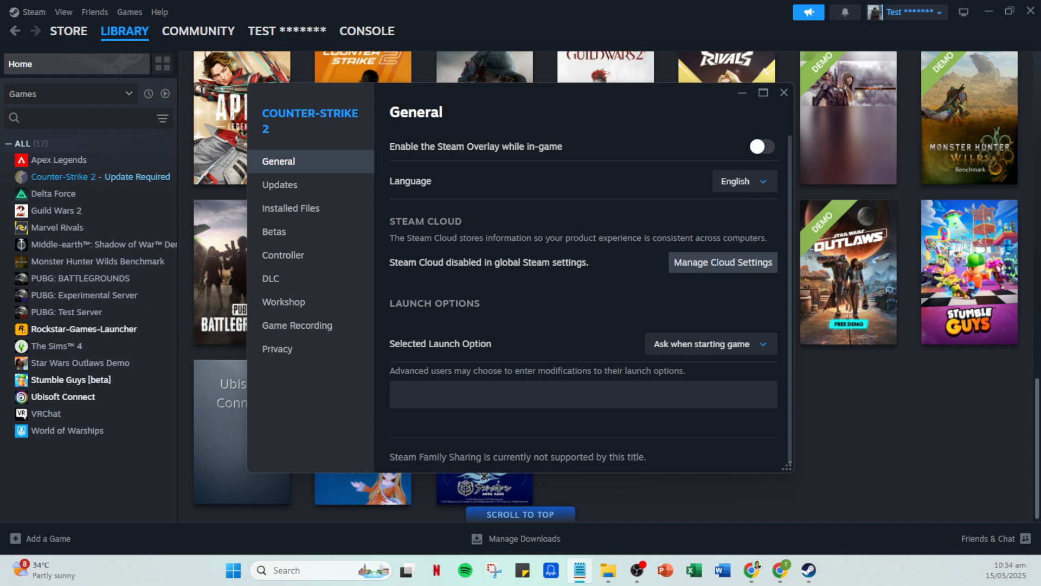
# - Enter '-high -refresh90 -maxMem=8920' in the Launch Options box
pyautogui.click(511, 392)
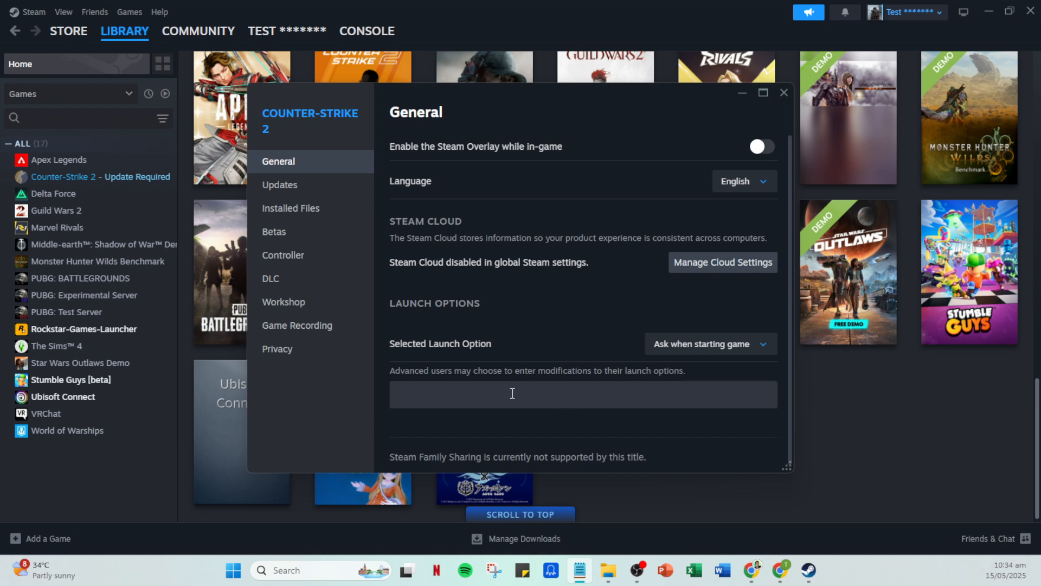
pyautogui.write('-high -refresh90 -maxMem=8920')
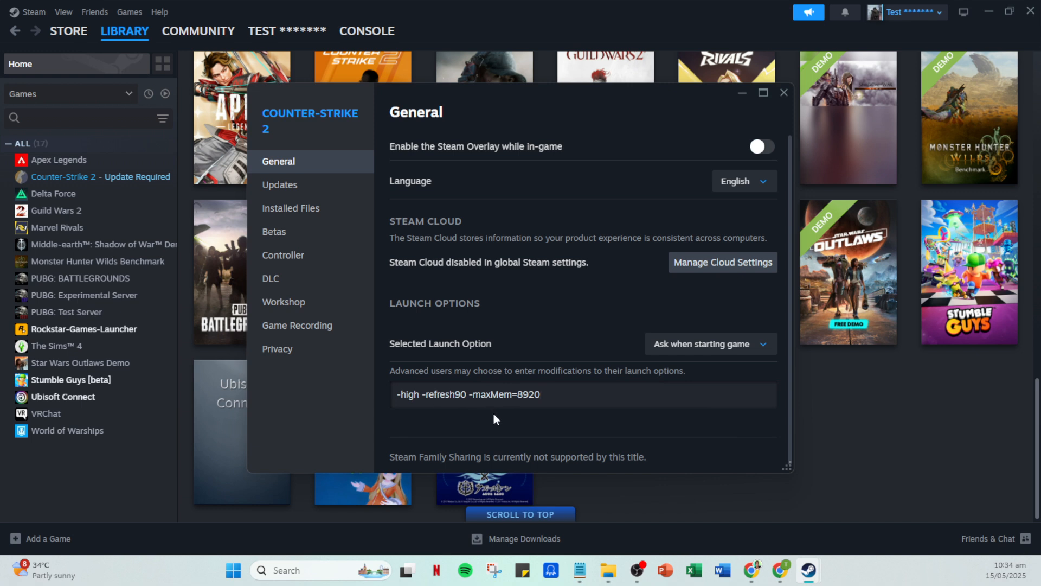
pyautogui.moveTo(711, 128)
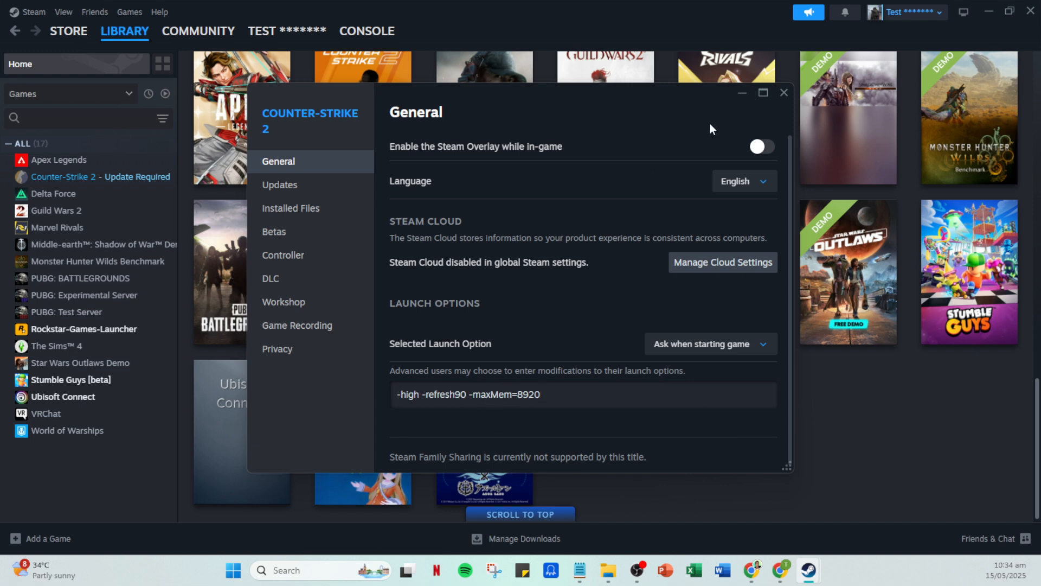
pyautogui.moveTo(720, 180)
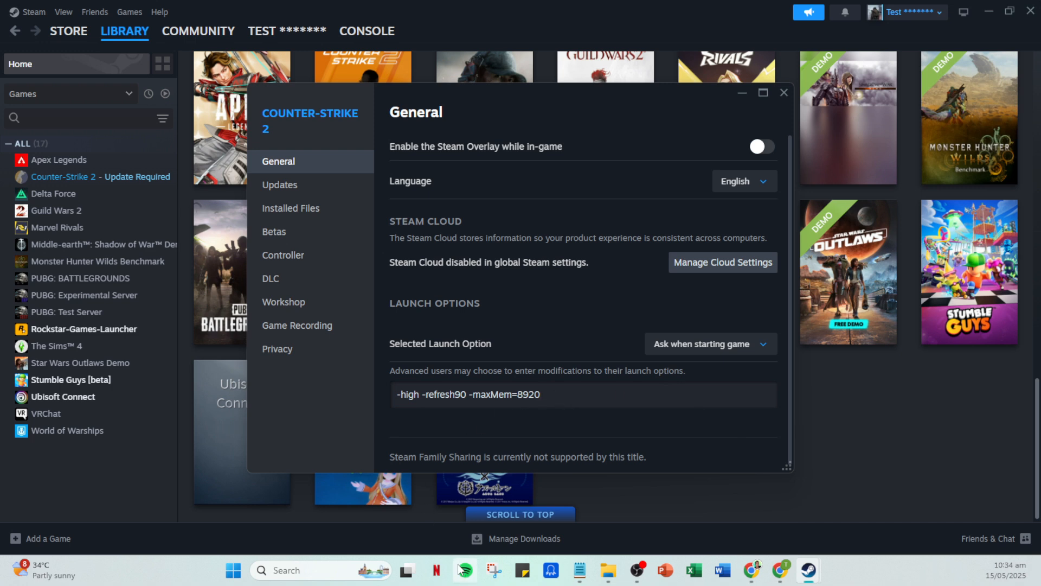
pyautogui.click(581, 395)
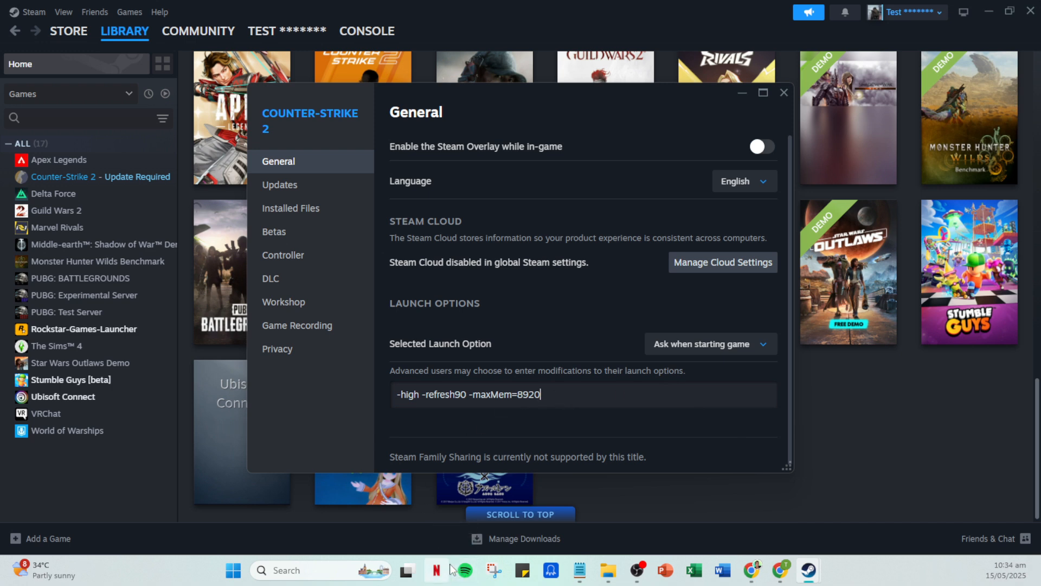
pyautogui.moveTo(436, 569)
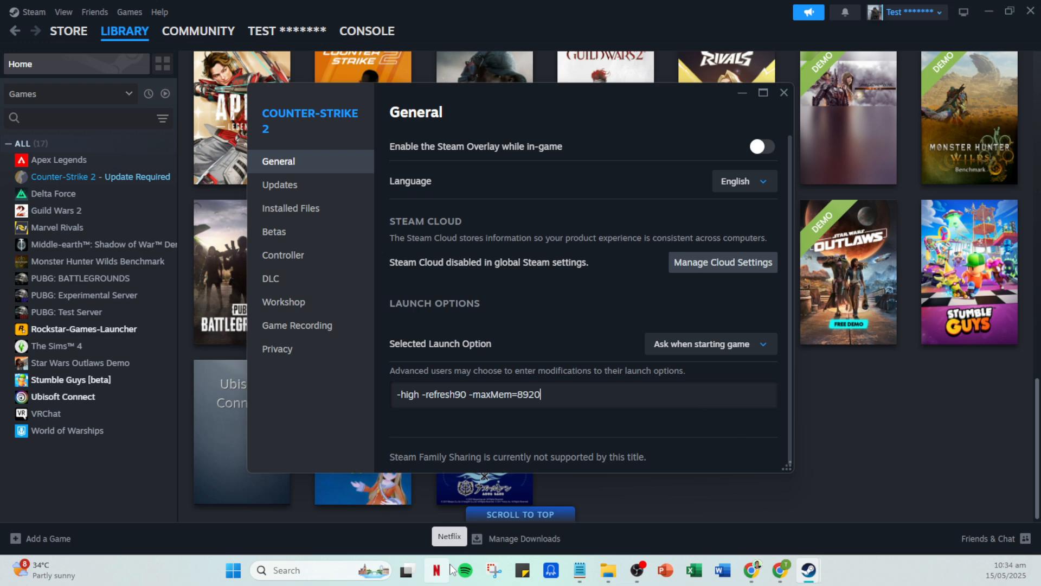